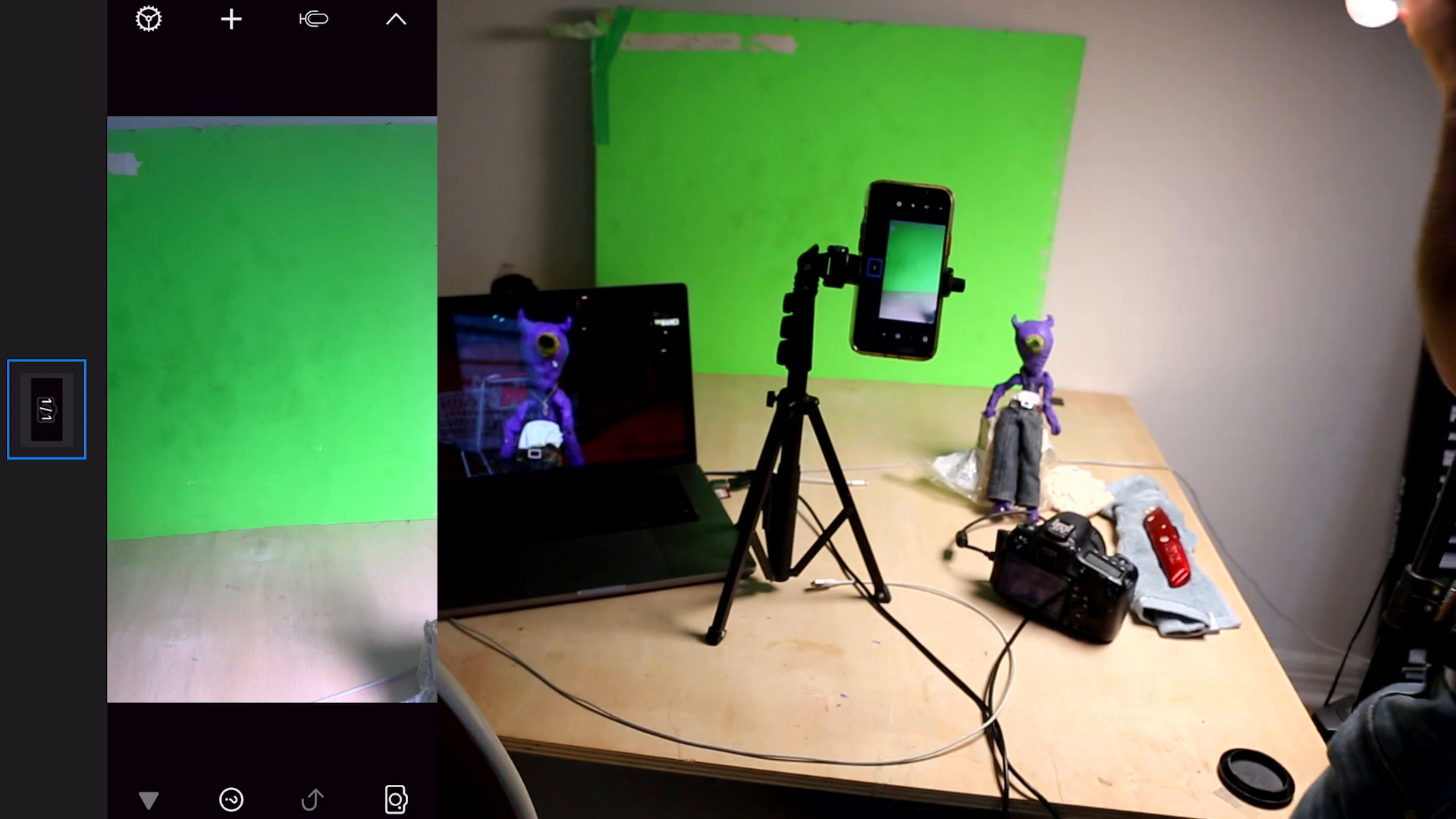
- Open movie settings, scroll the frame-rate ruler to 23 fps, and confirm
click(148, 18)
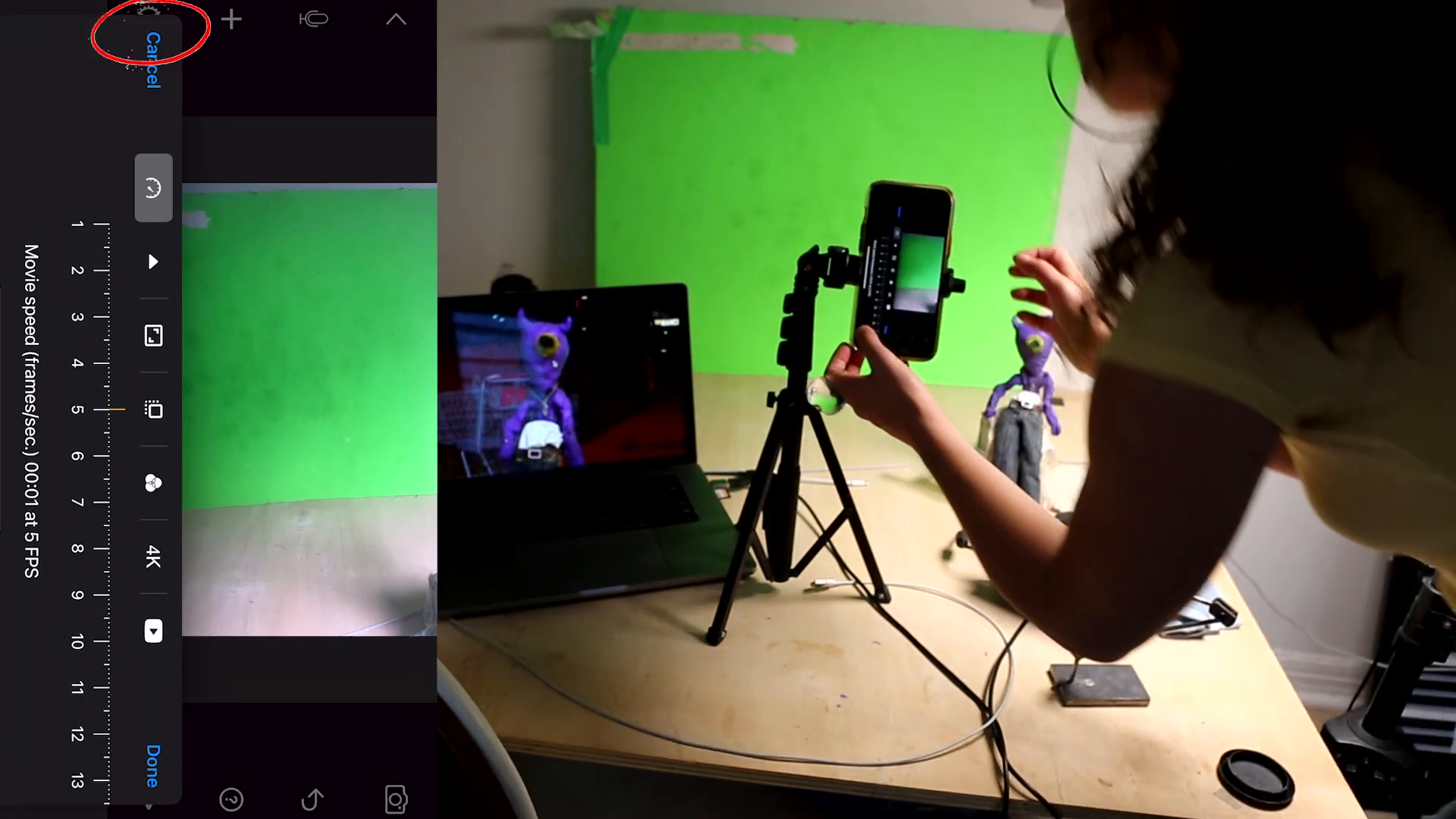
scroll(down, 3)
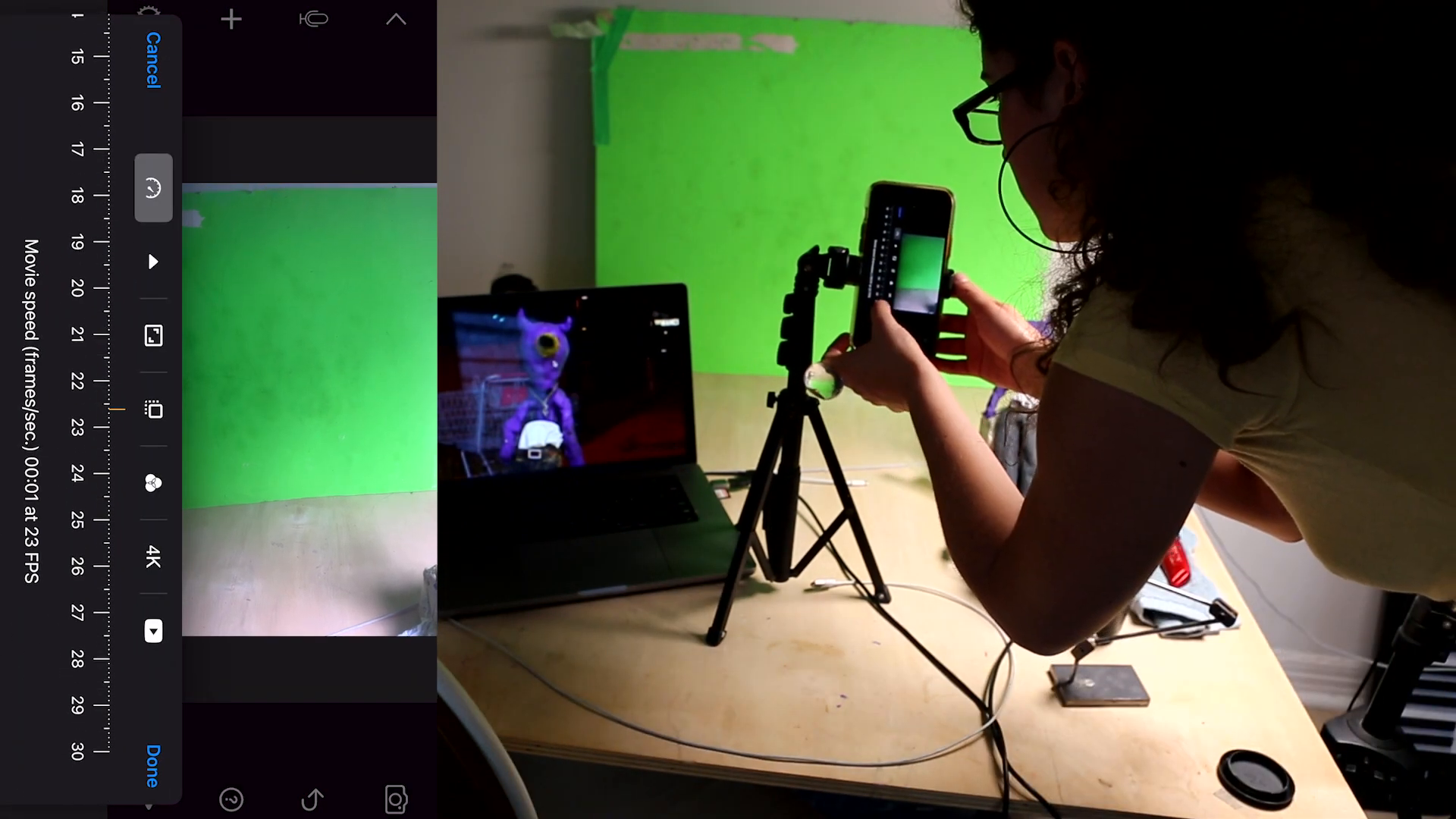
click(149, 776)
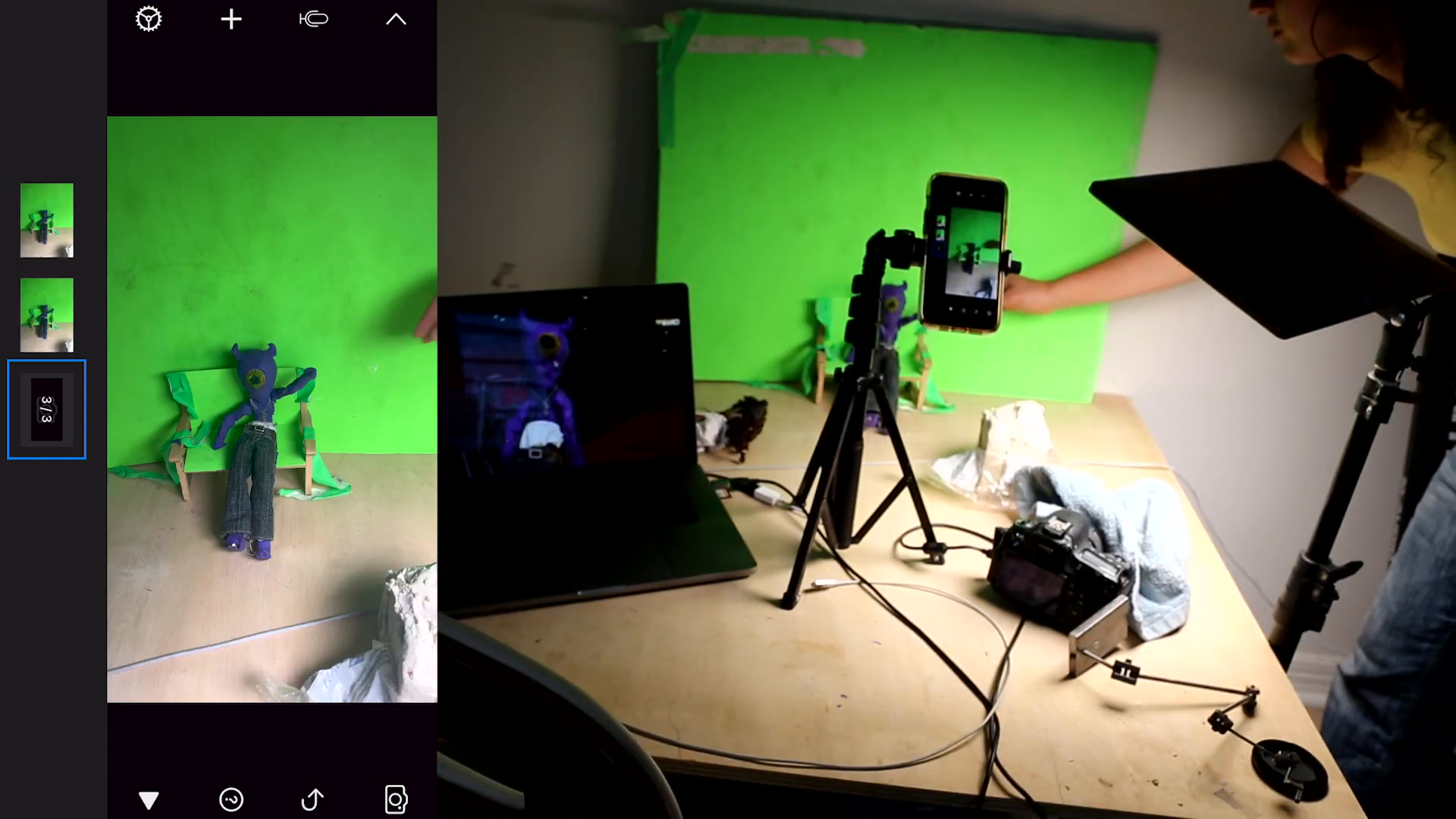
- Capture four more frames of the purple puppet, reposing it between shots
click(395, 800)
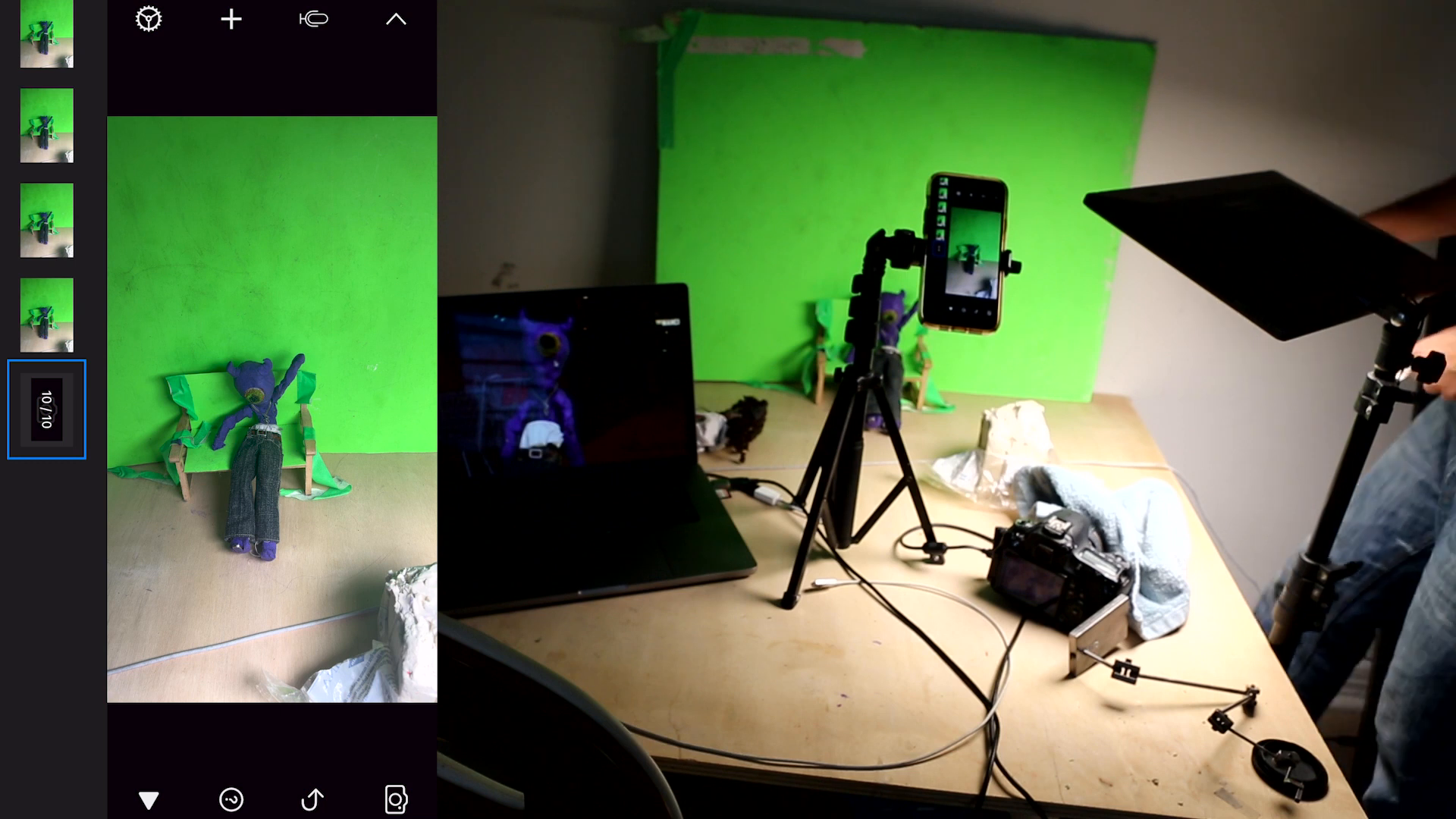
click(395, 800)
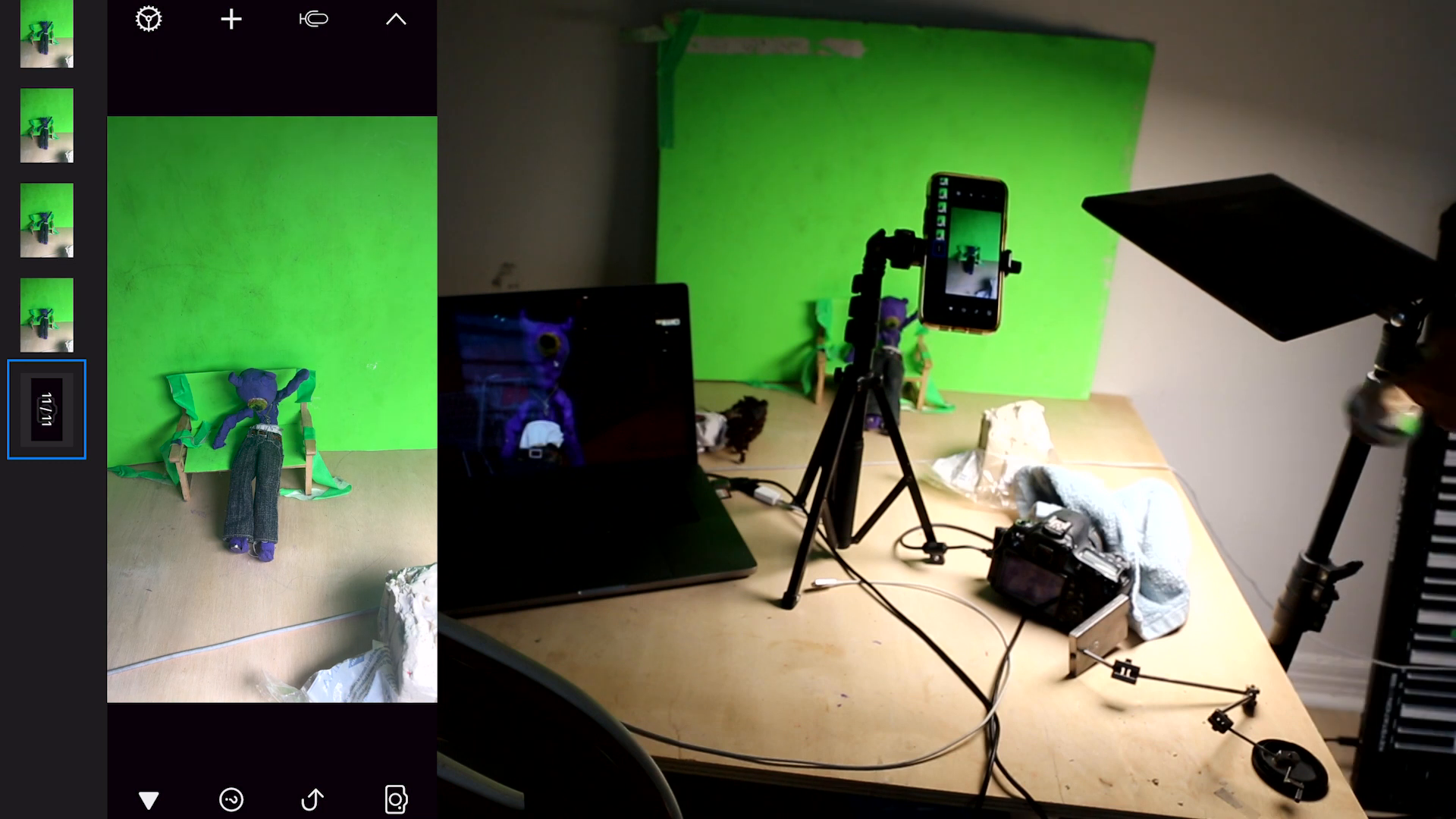
click(395, 798)
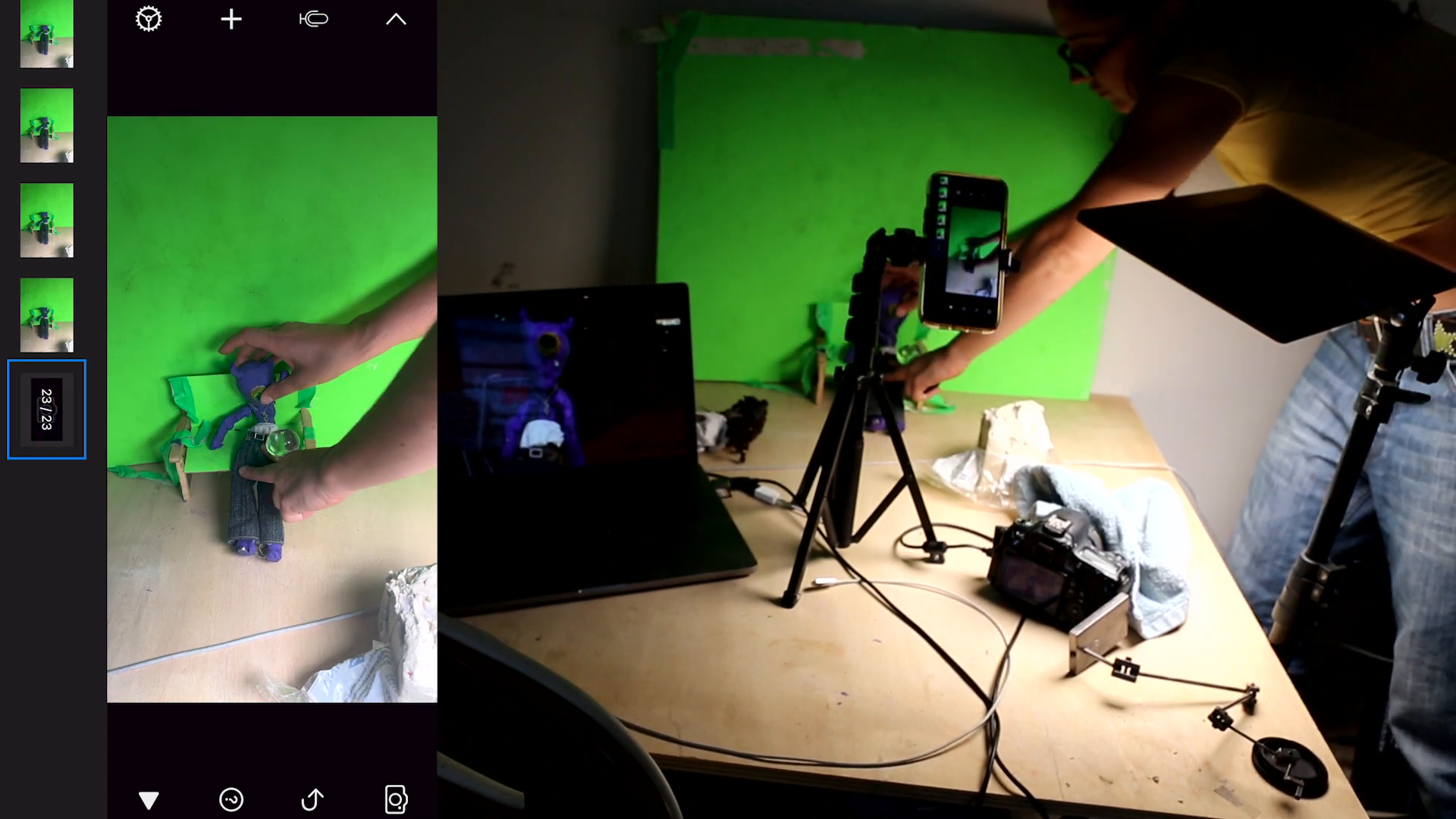
click(396, 799)
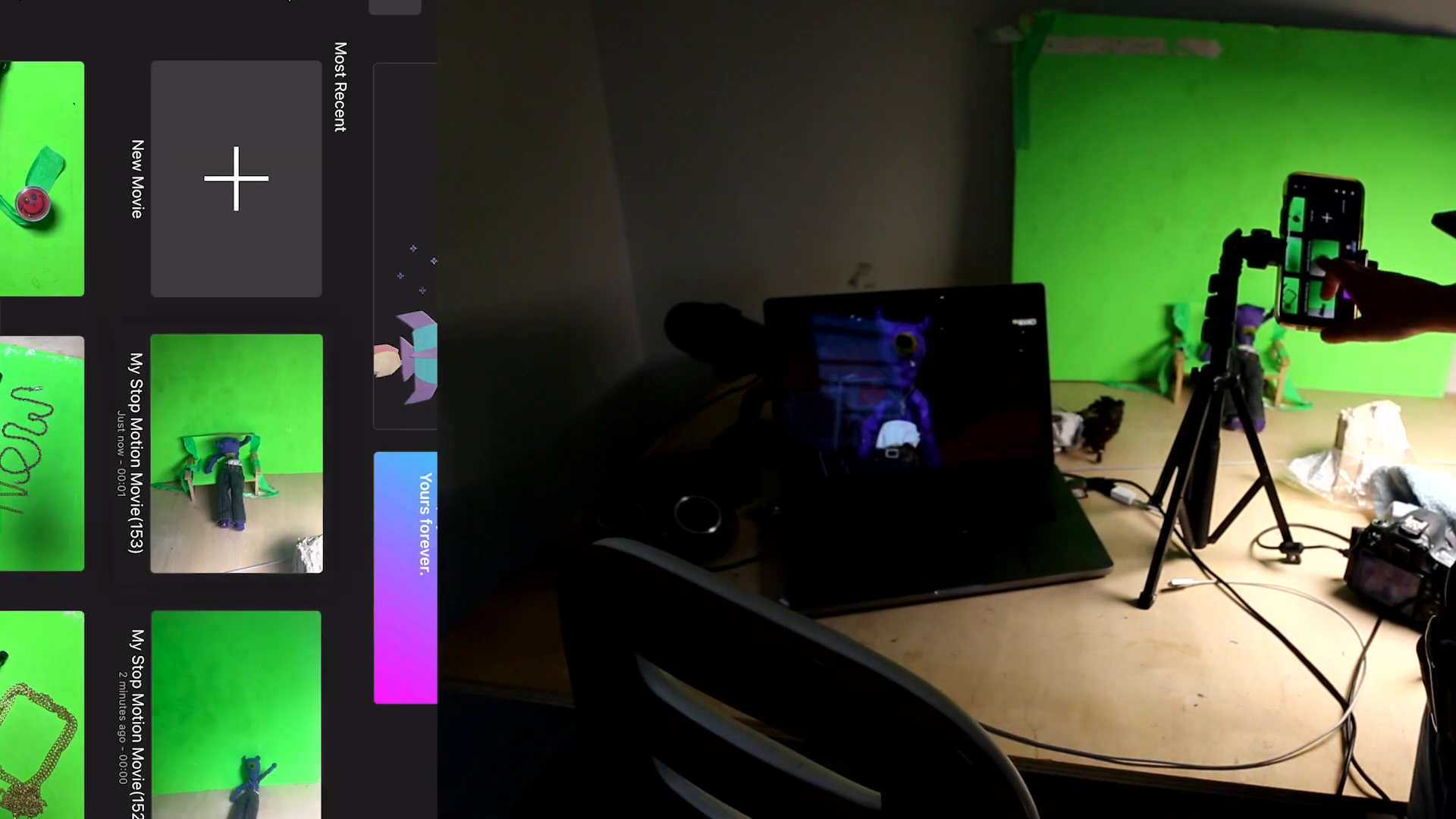
- Open the share sheet for My_Stop_Motion_Movie(153) from the gallery
click(237, 455)
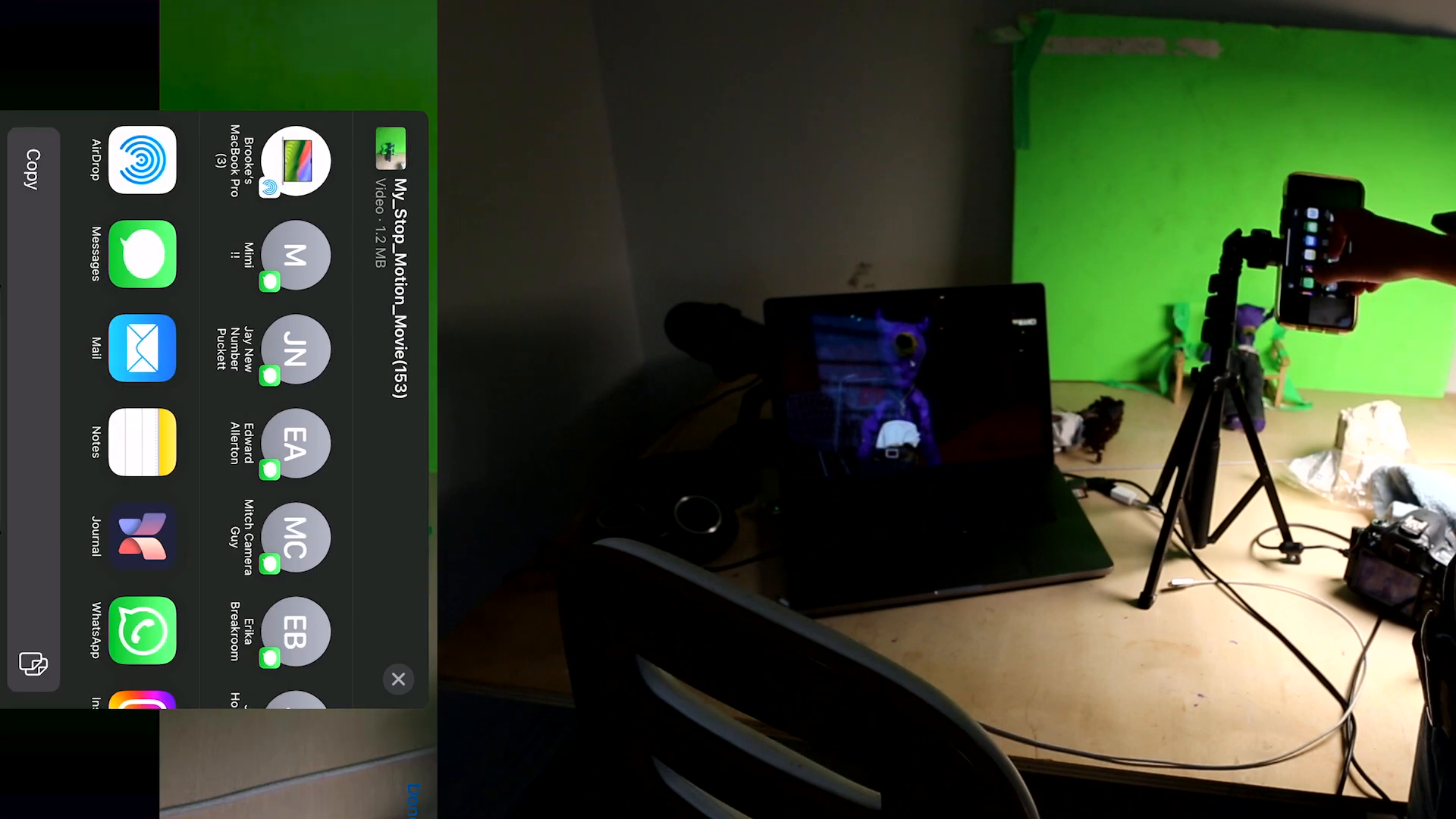